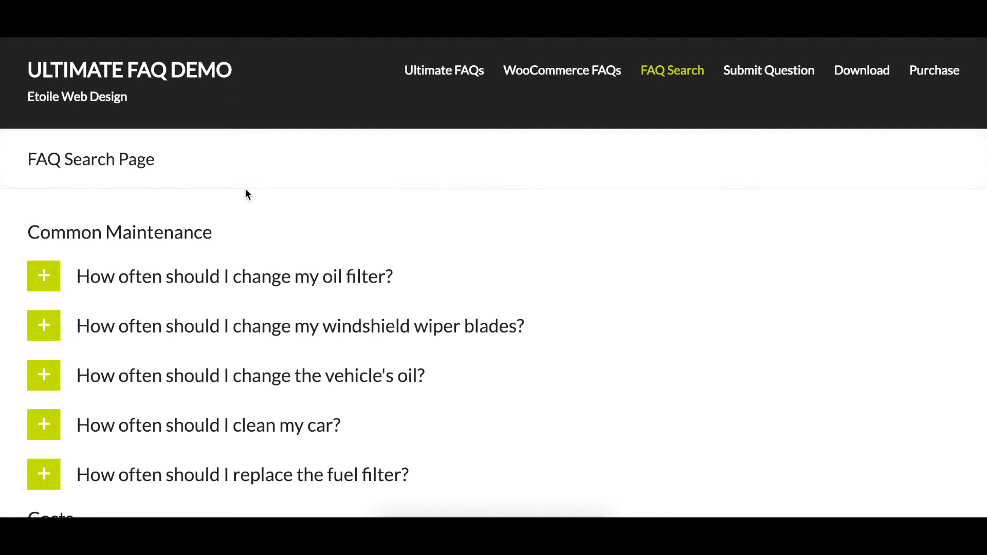
- View the published FAQ Search Page from the Page updated notice
scroll(down, 3)
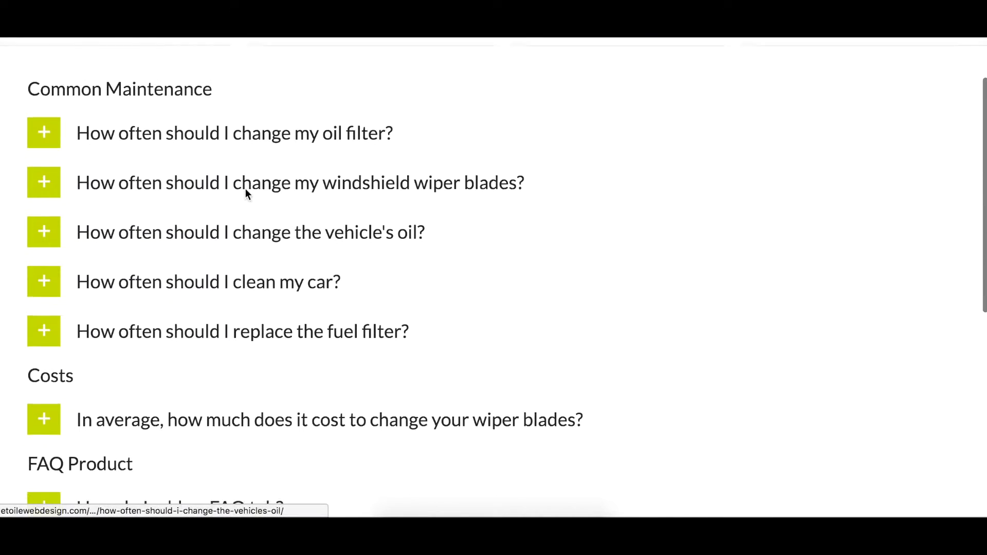
scroll(down, 3)
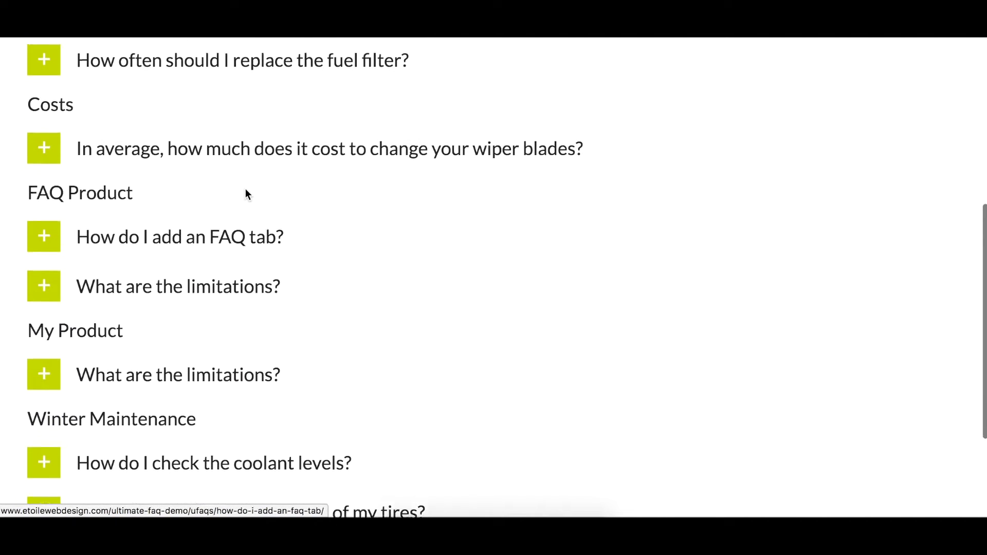
scroll(down, 3)
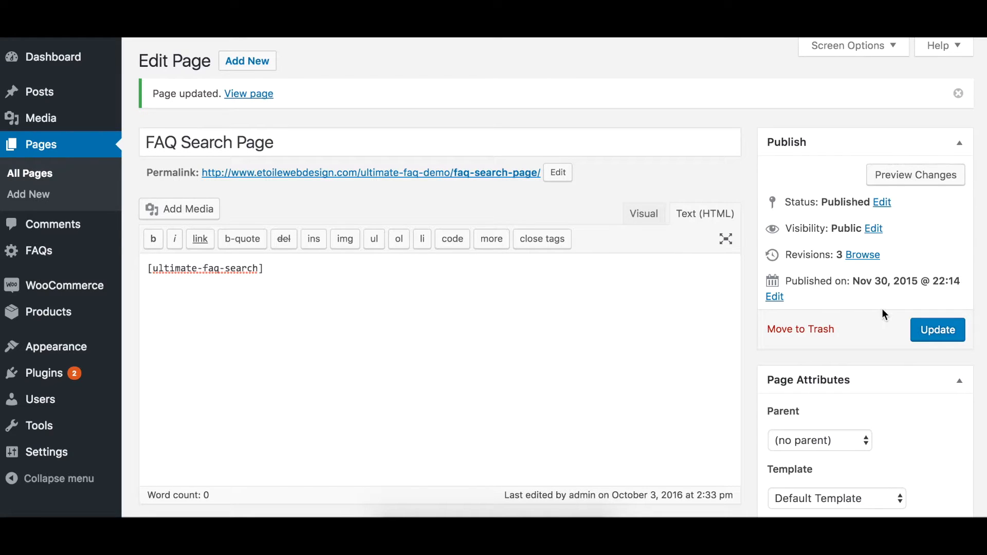
click(248, 94)
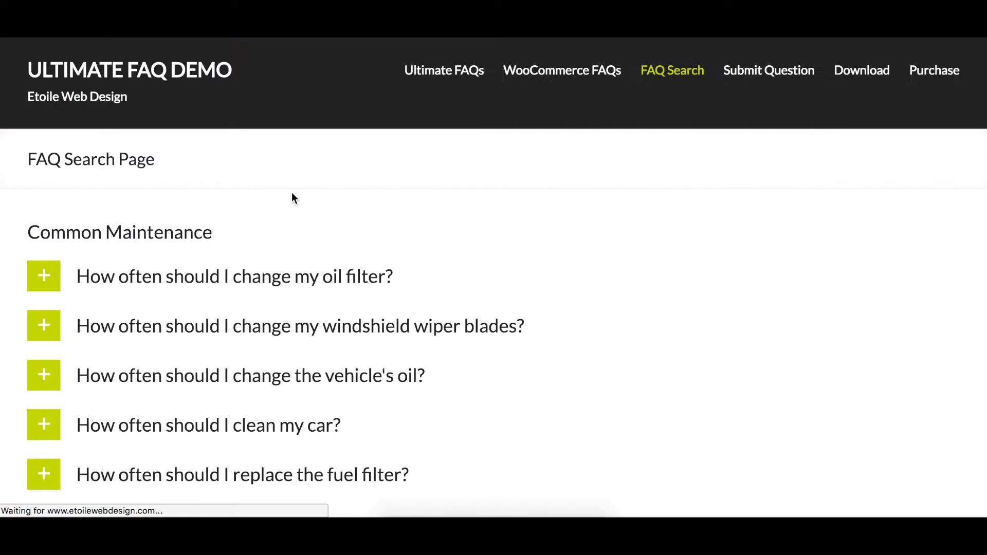
click(672, 70)
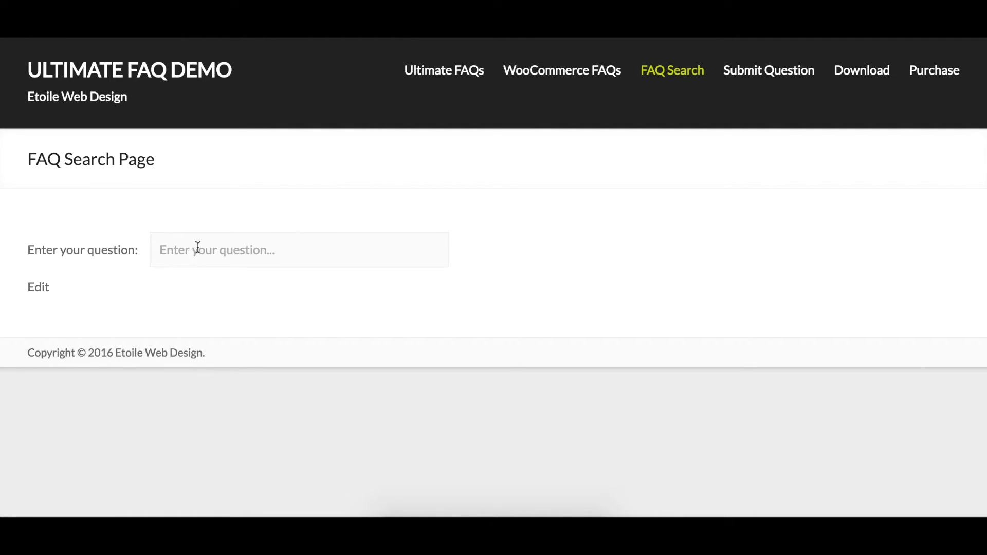
- Search the FAQ page for "oil change", returning the two Common Maintenance oil questions
text(oil c)
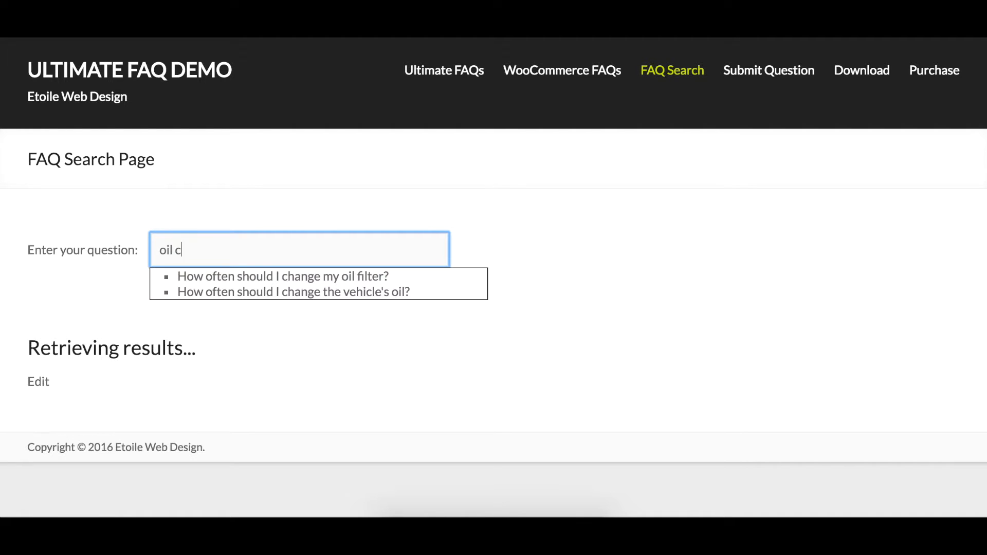
text(hange)
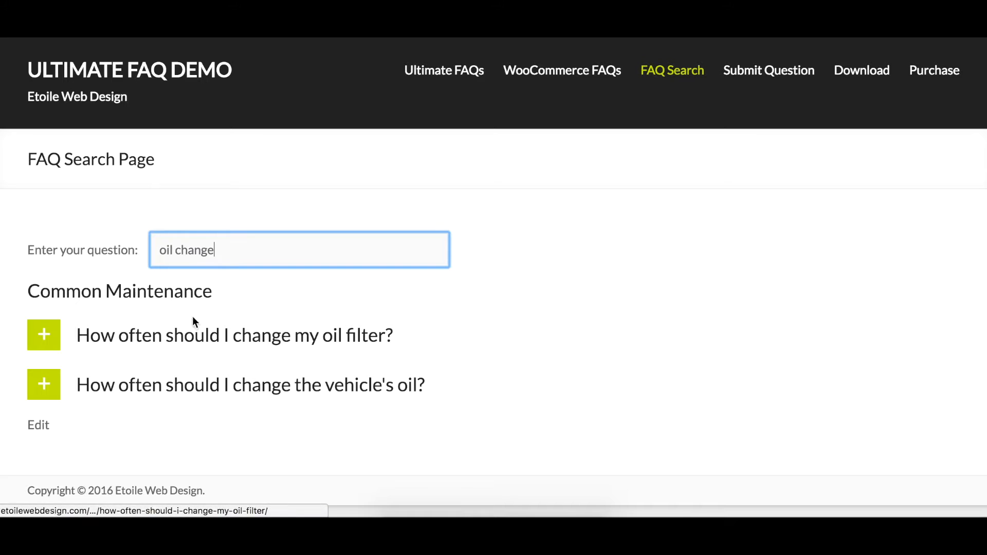
mouse_move(391, 385)
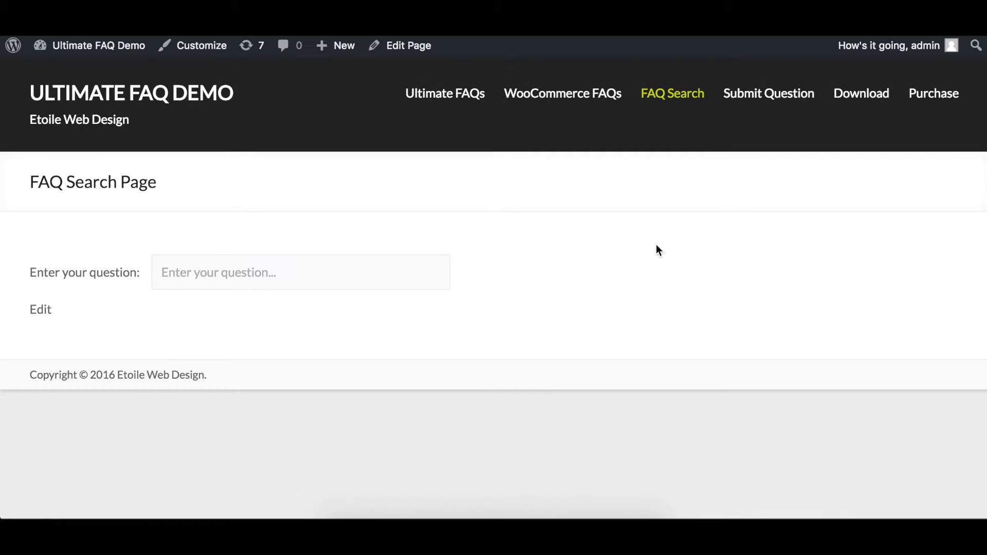
mouse_move(604, 273)
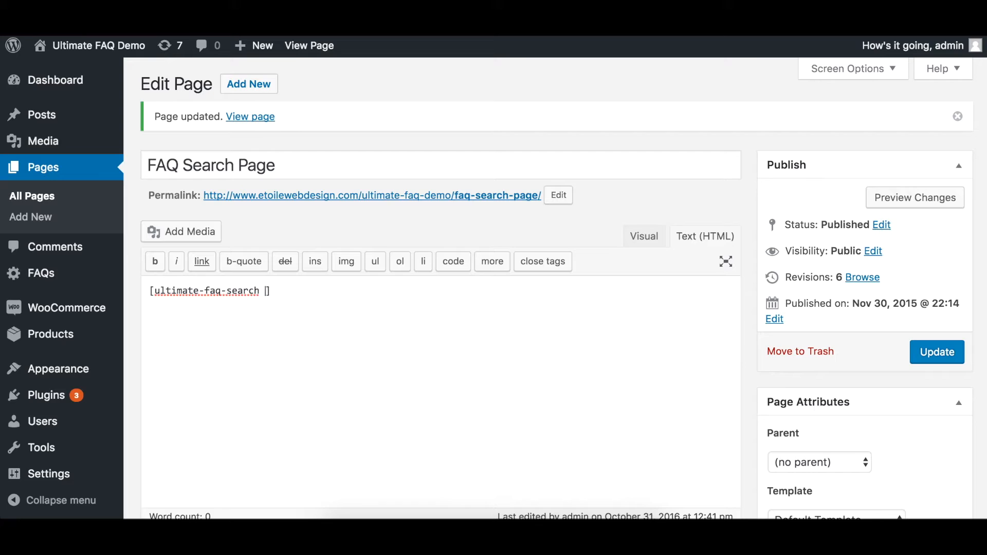
- Add show_on_load="Yes" to the [ultimate-faq-search] shortcode and update the page
text(show_on)
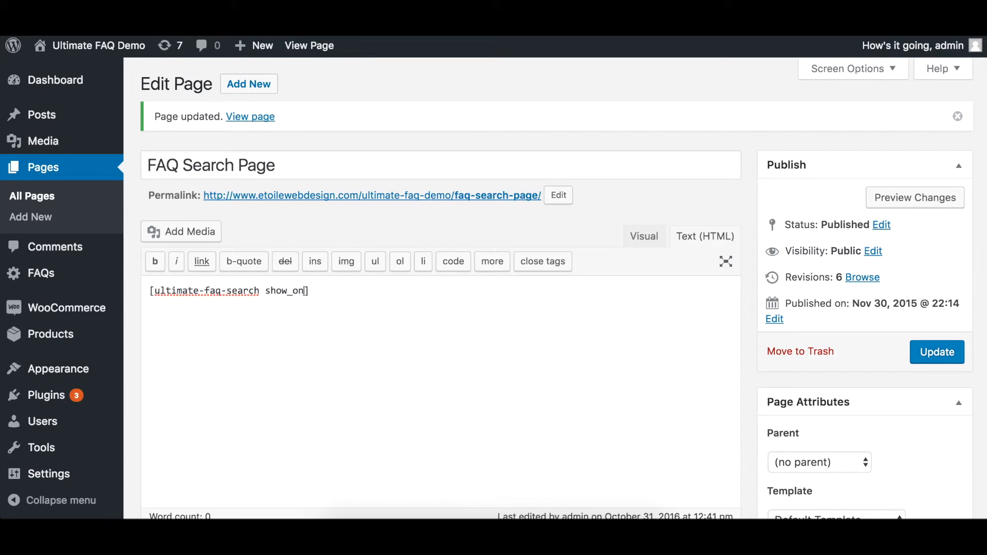
text(_load="Ye)
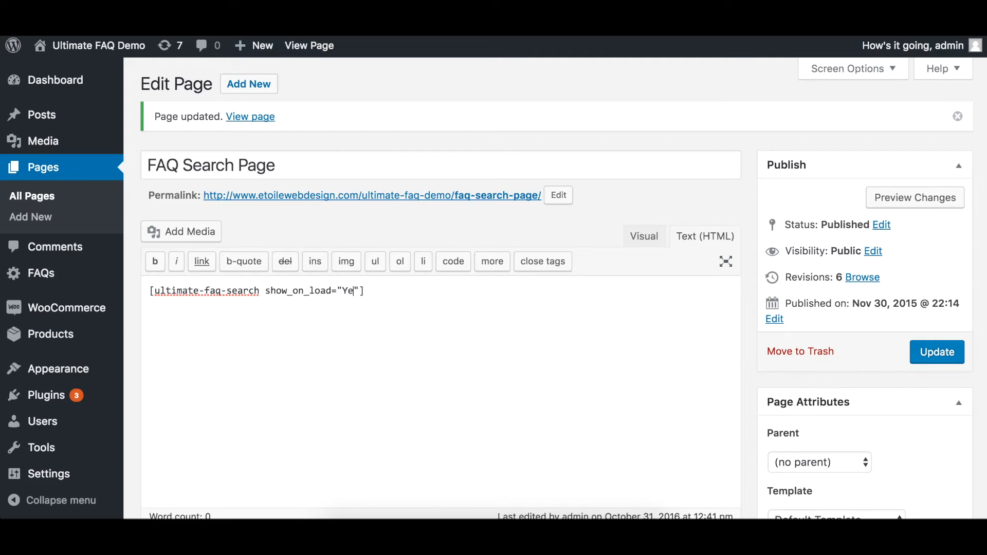
text(s)
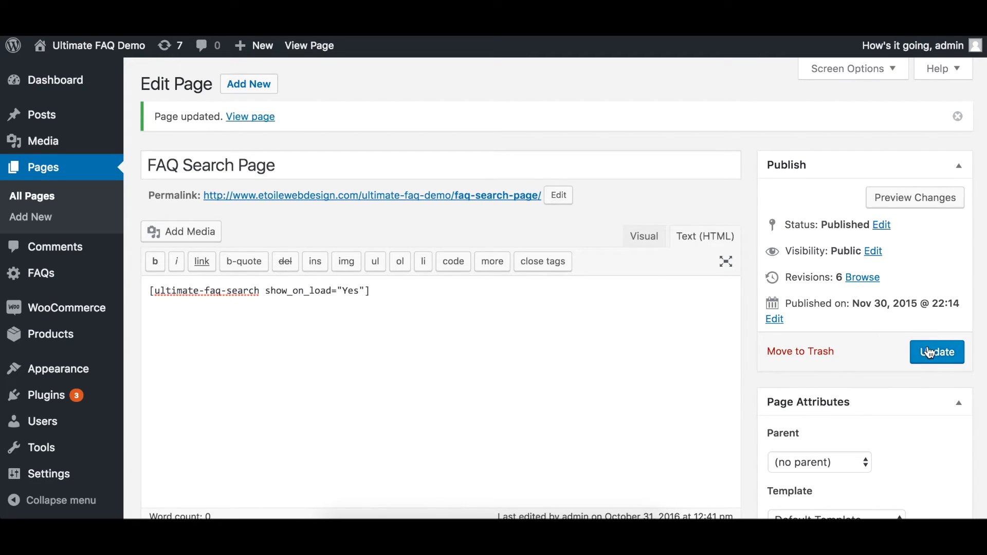
click(250, 116)
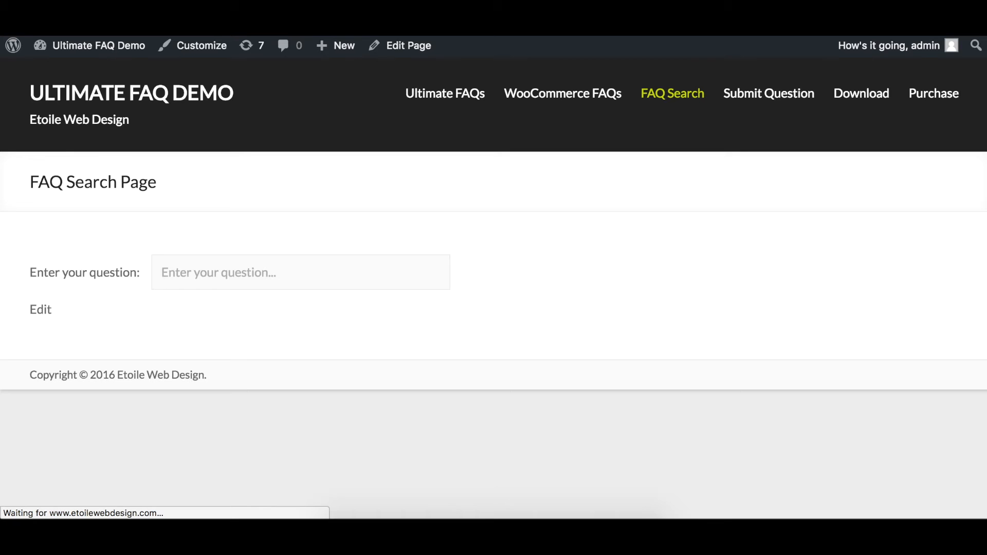